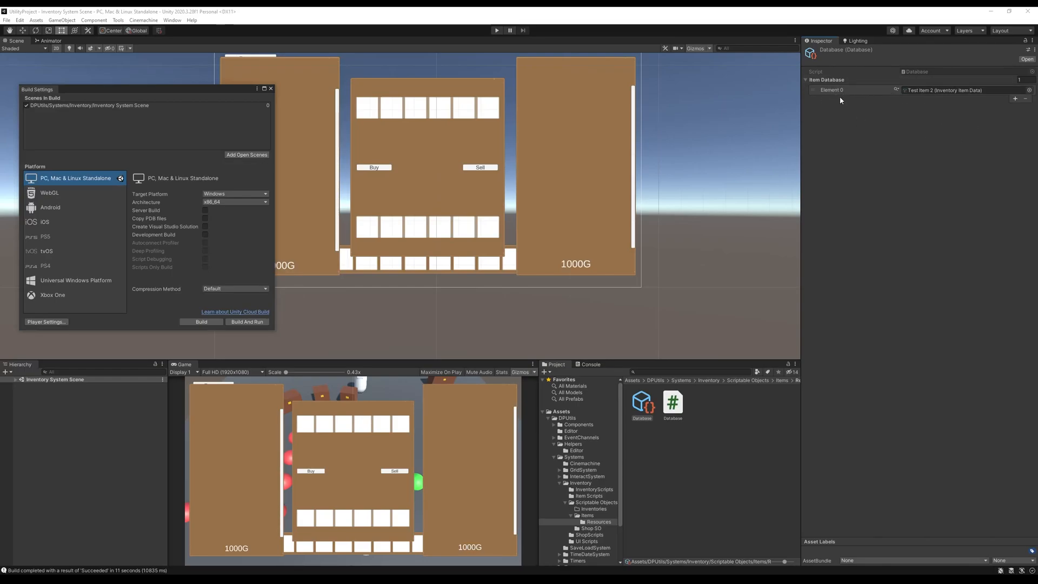
Step: Run Set IDs on the Database to list Test Item and Test Item 2, then view the Items folder
left_click(1031, 50)
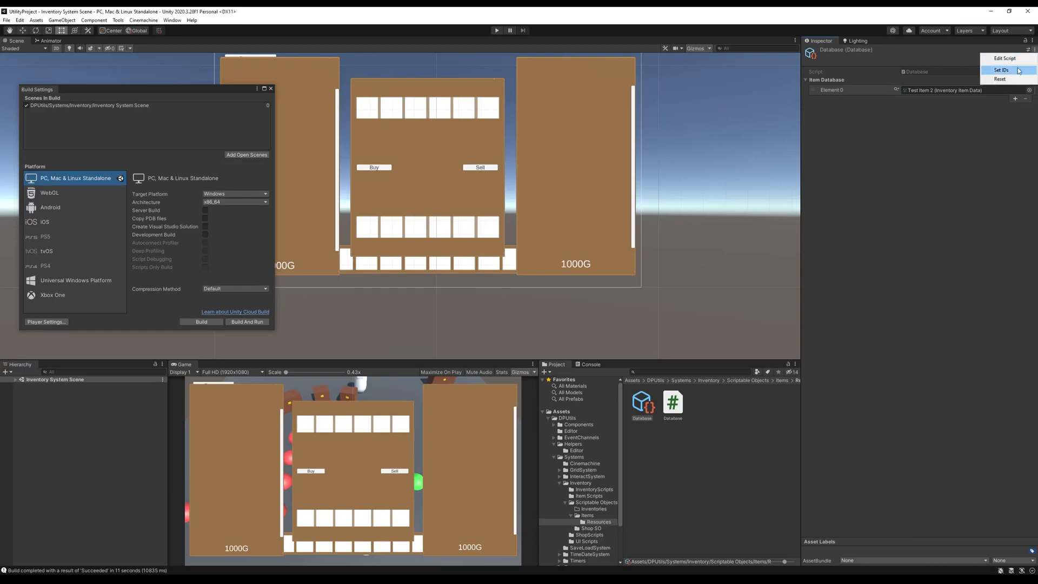
left_click(1001, 69)
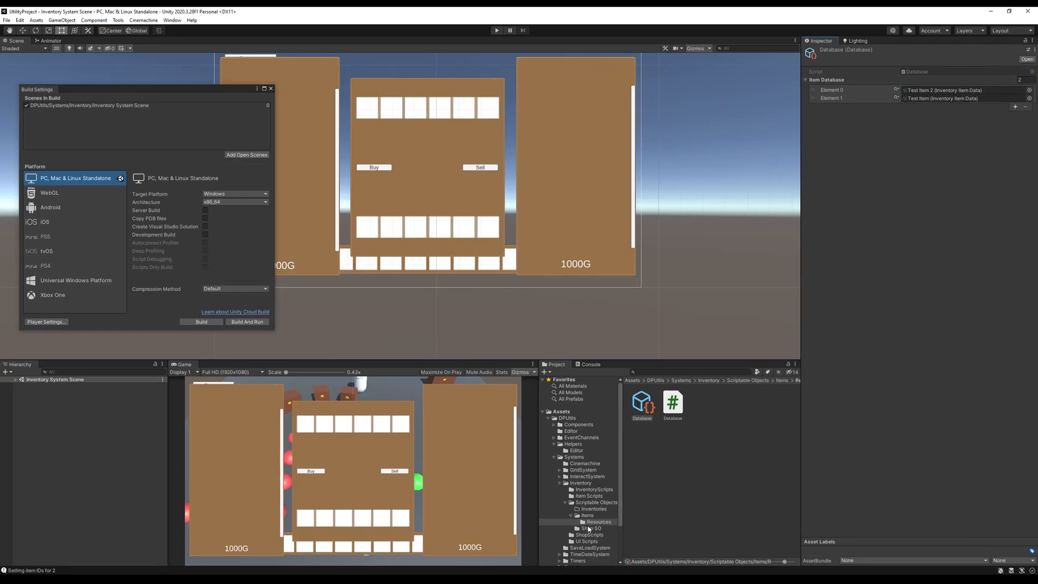
left_click(587, 515)
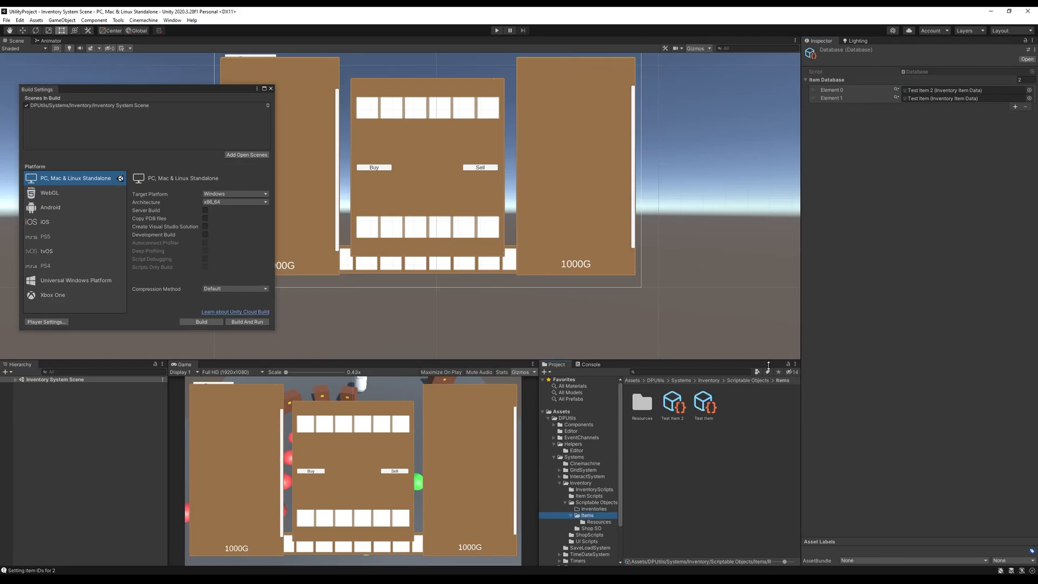
Step: Check Test Item's properties (ID 1, Hearts) and browse the Create menu's asset options
left_click(703, 402)
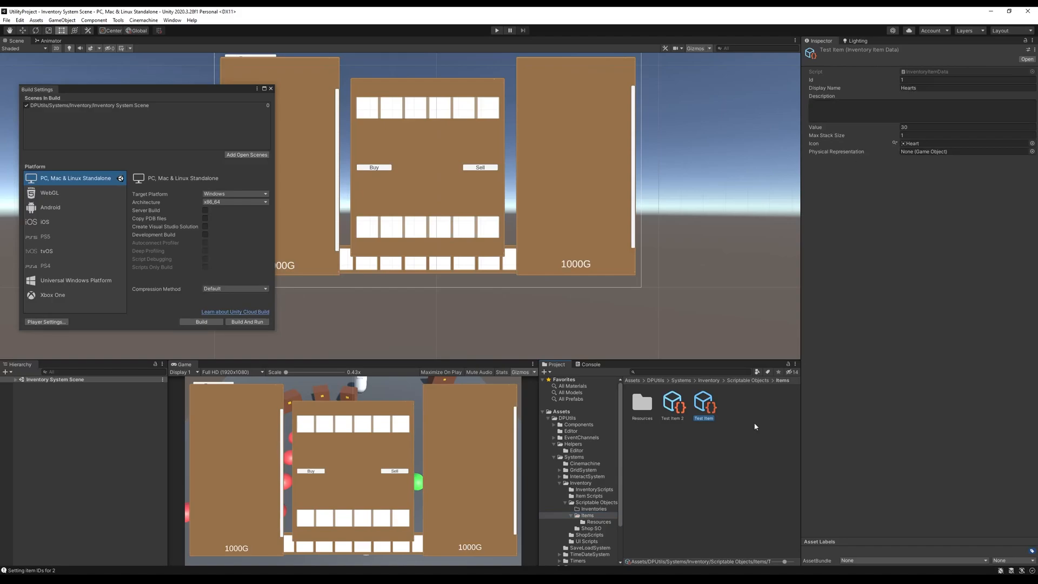
left_click(642, 404)
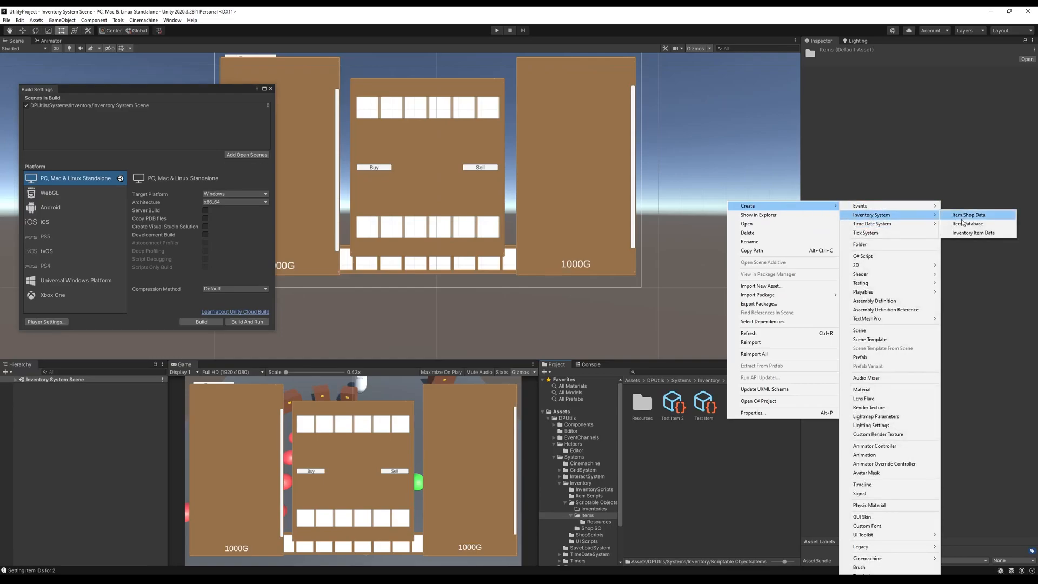
left_click(973, 232)
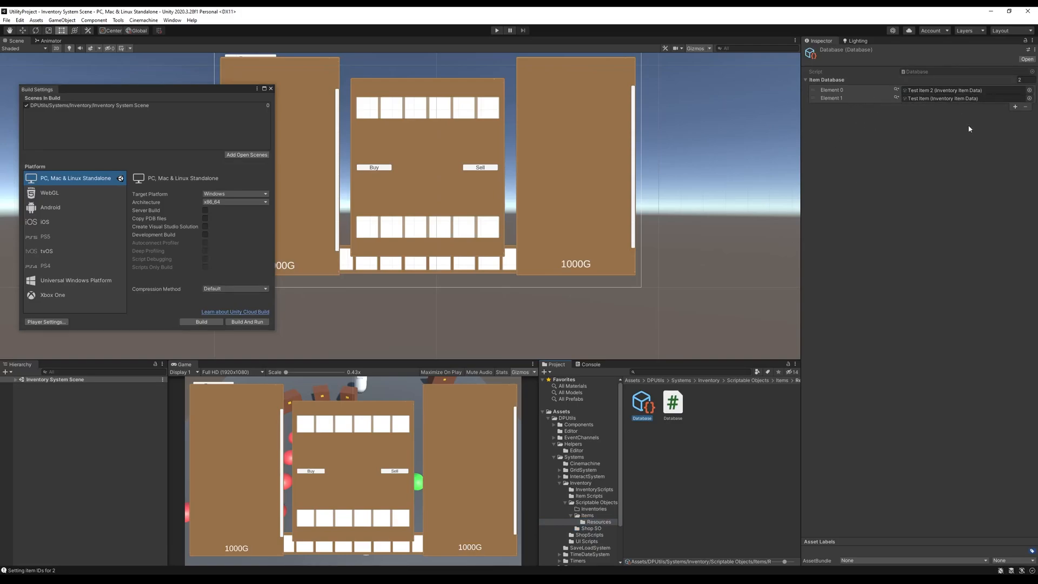
left_click(1032, 50)
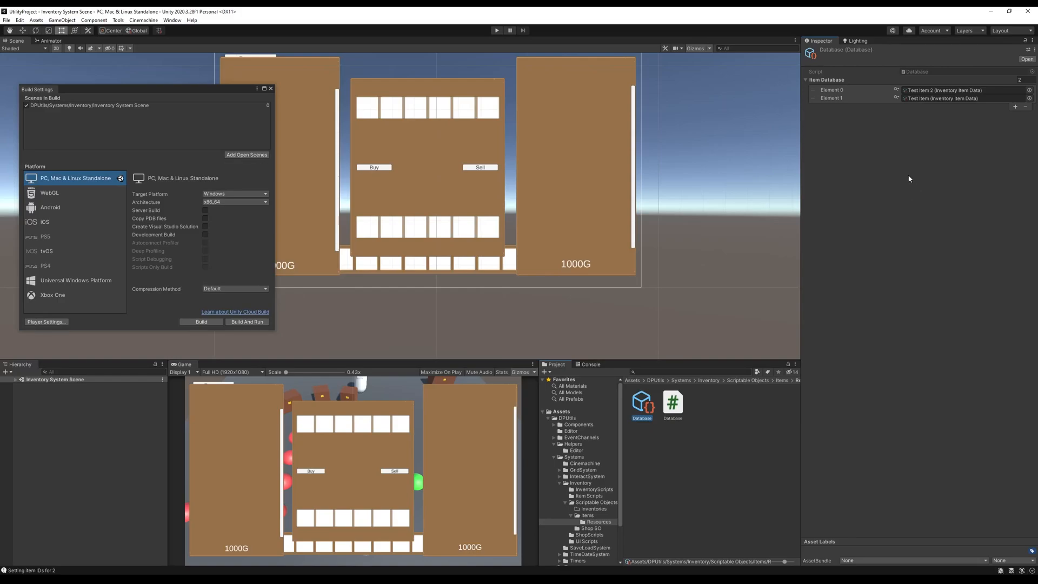
mouse_move(903, 159)
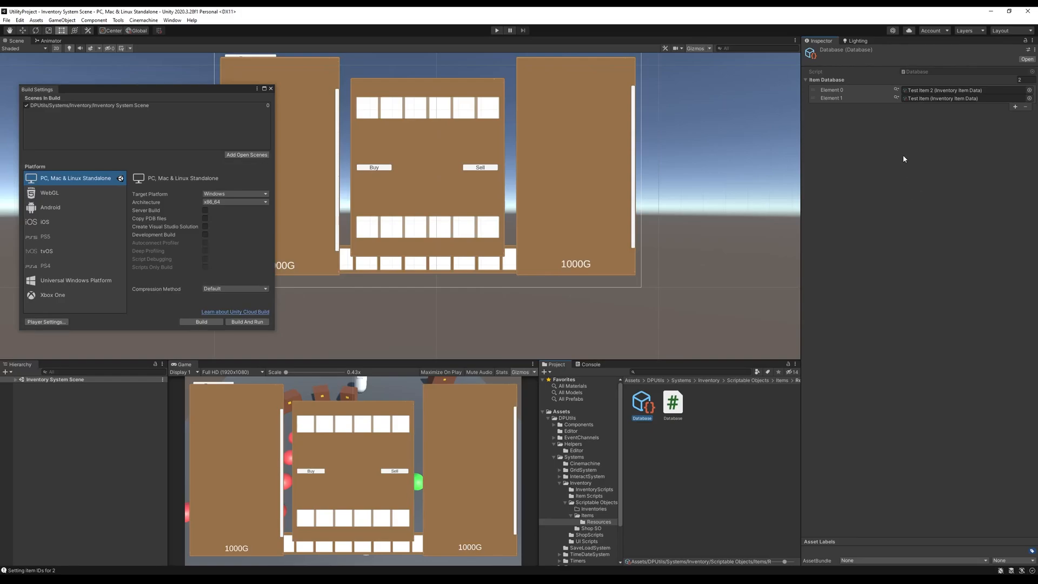
mouse_move(904, 118)
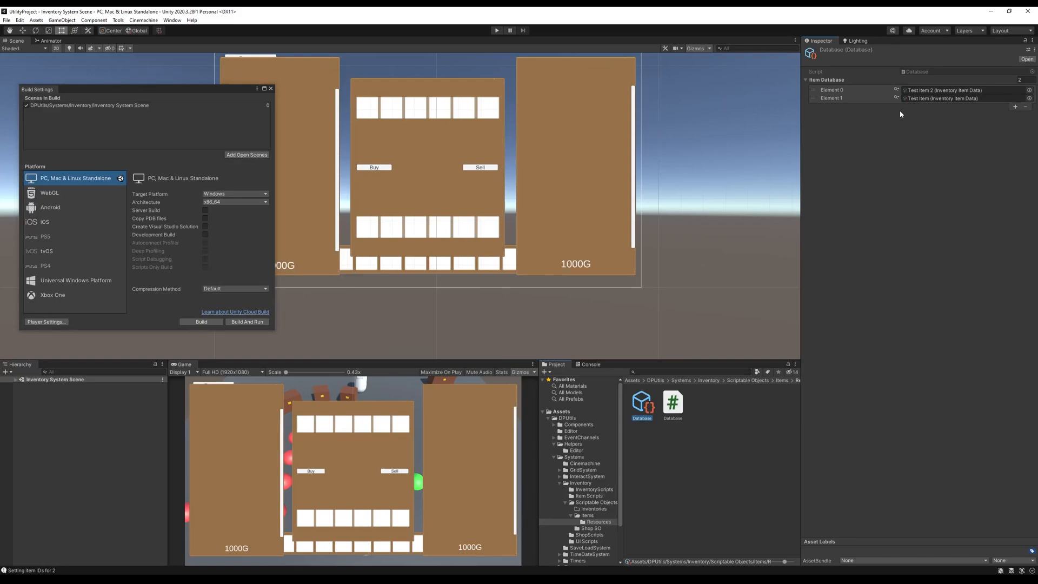
mouse_move(928, 118)
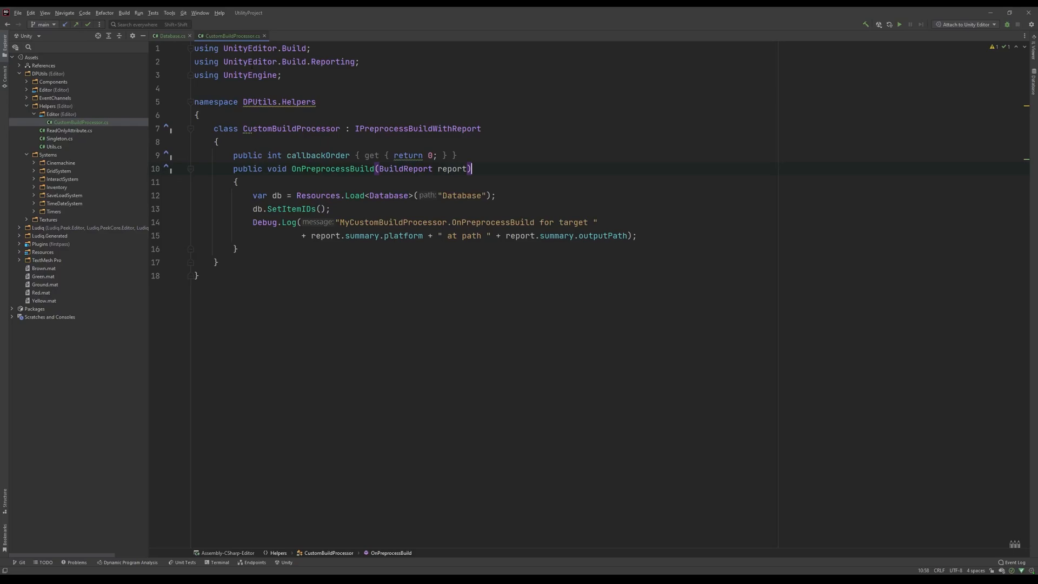
left_click(260, 129)
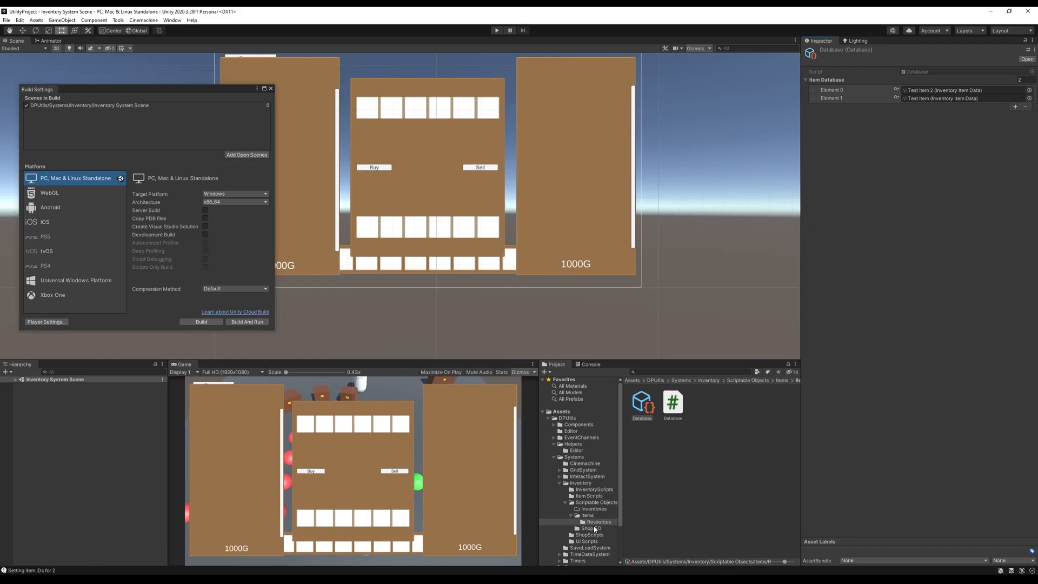
Step: Open Helpers > Editor and select the CustomBuildProcessor script
left_click(576, 451)
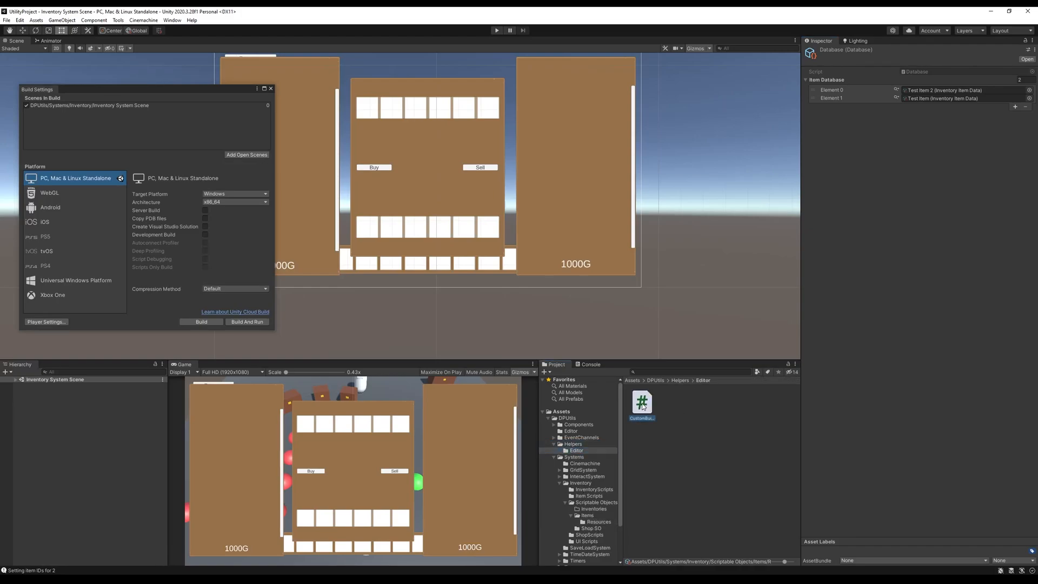
left_click(640, 401)
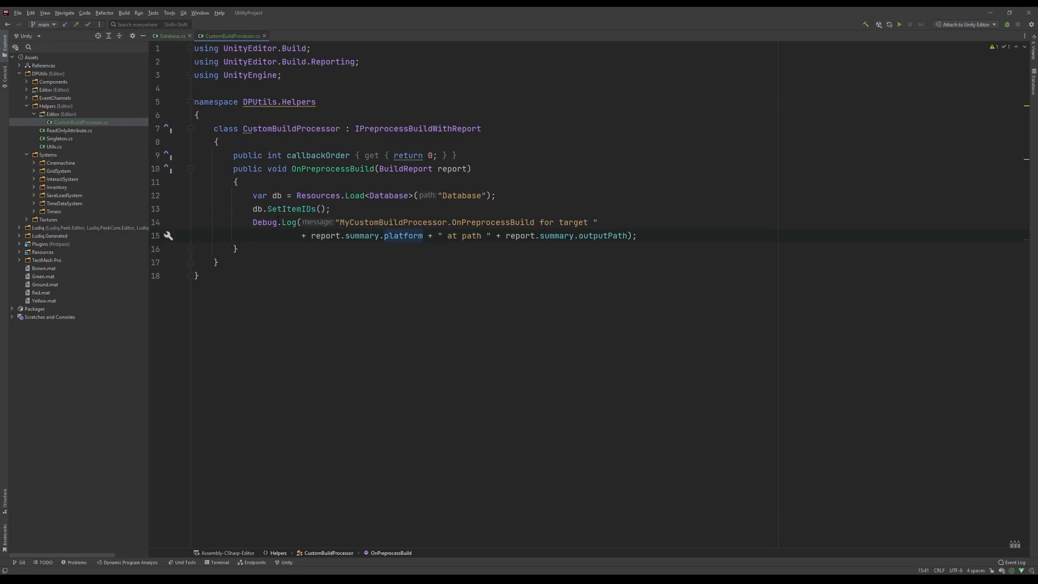
left_click(171, 35)
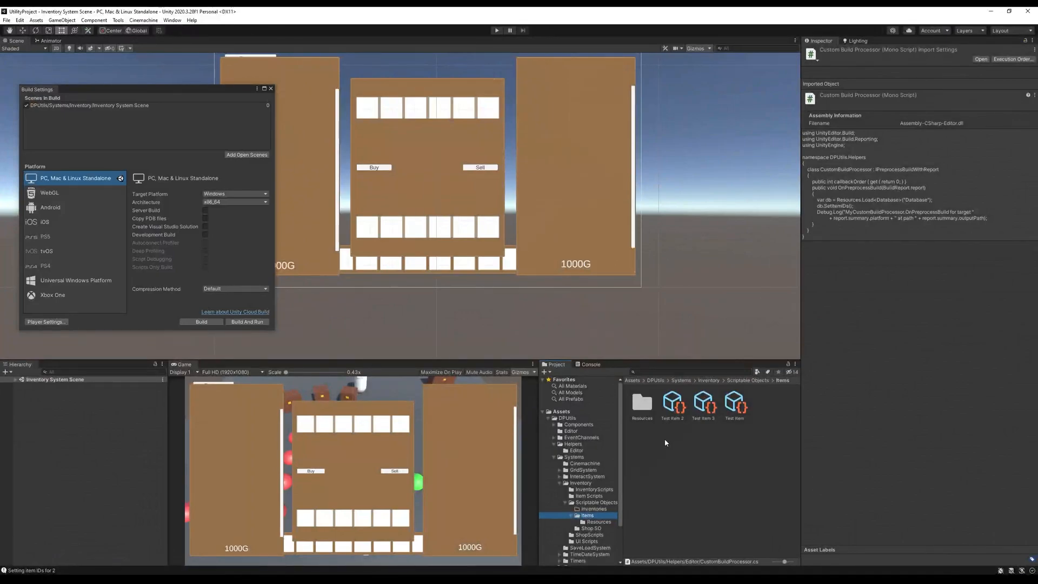
Step: Confirm the Database lists two items while Items holds Test Item, Test Item 2 and 3
left_click(598, 521)
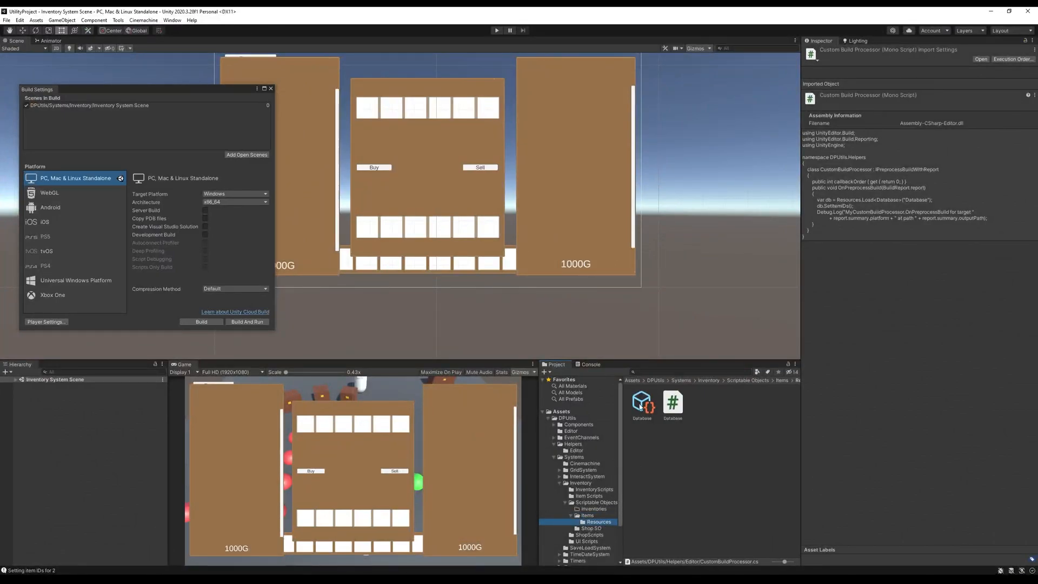
left_click(640, 402)
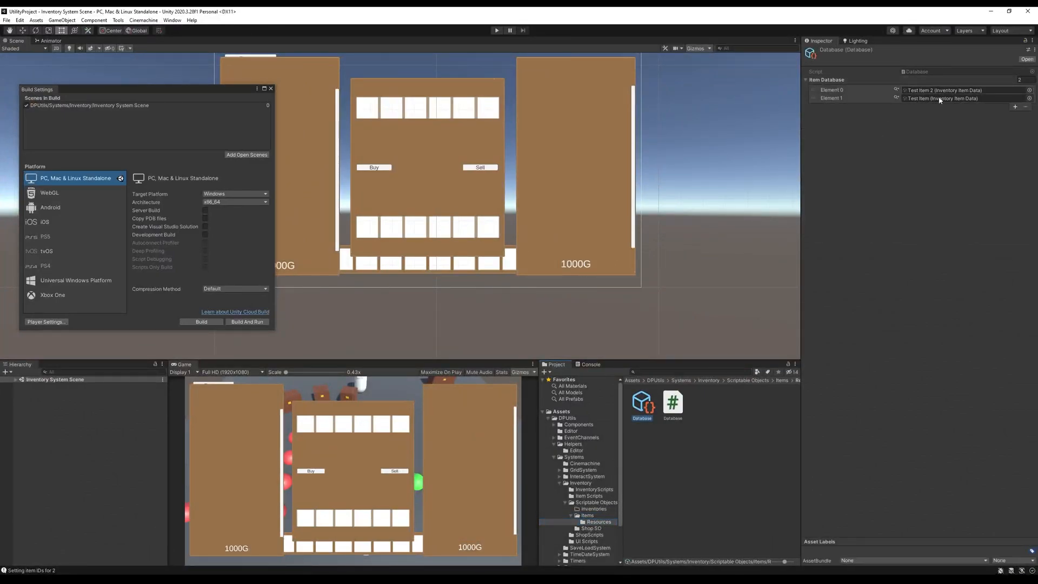
left_click(586, 515)
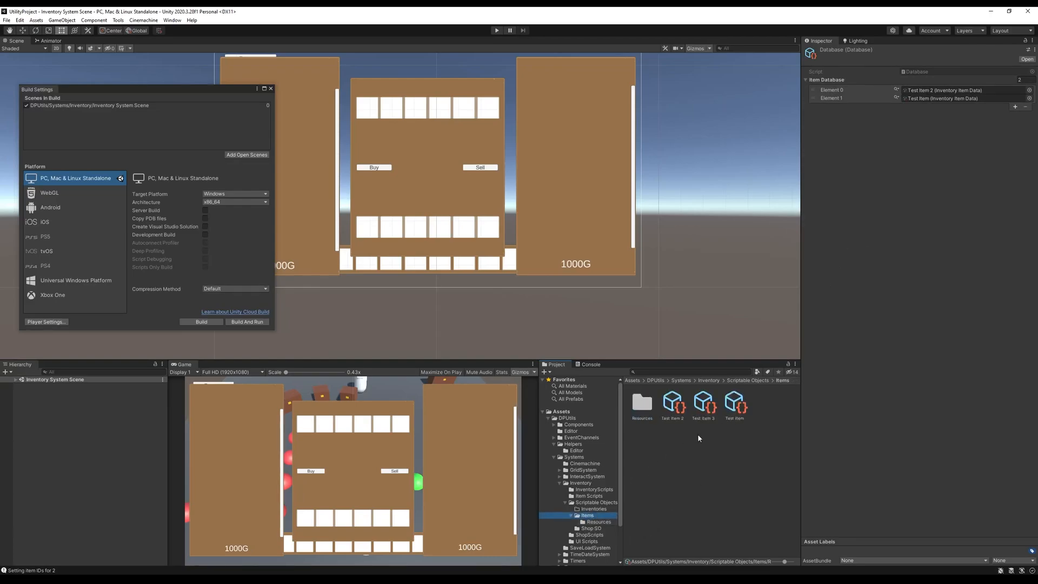
left_click(598, 522)
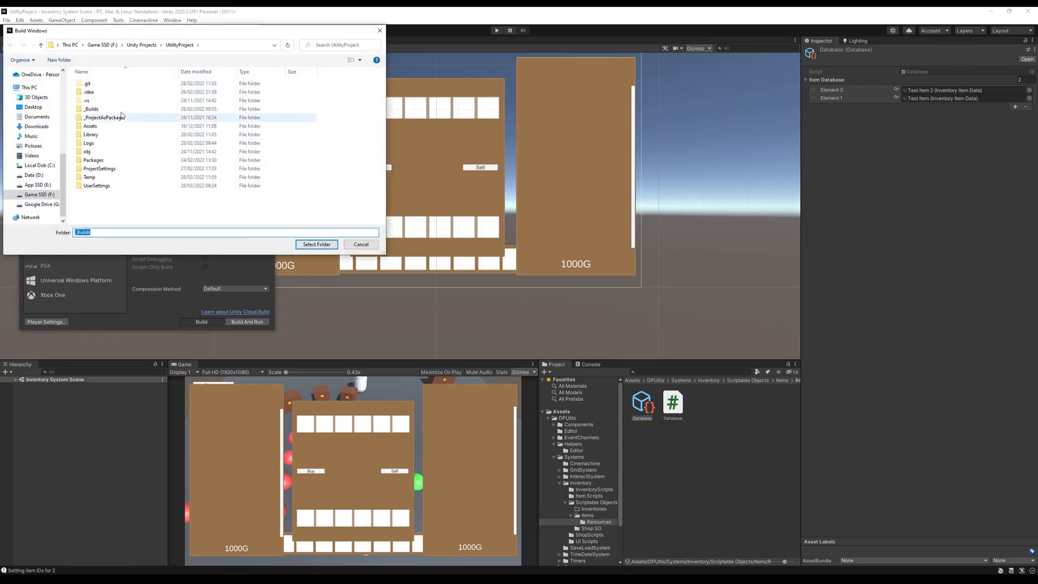
Step: Build to the Builds folder and inspect the Console's 'Setting item IDs for 3' message
left_click(317, 244)
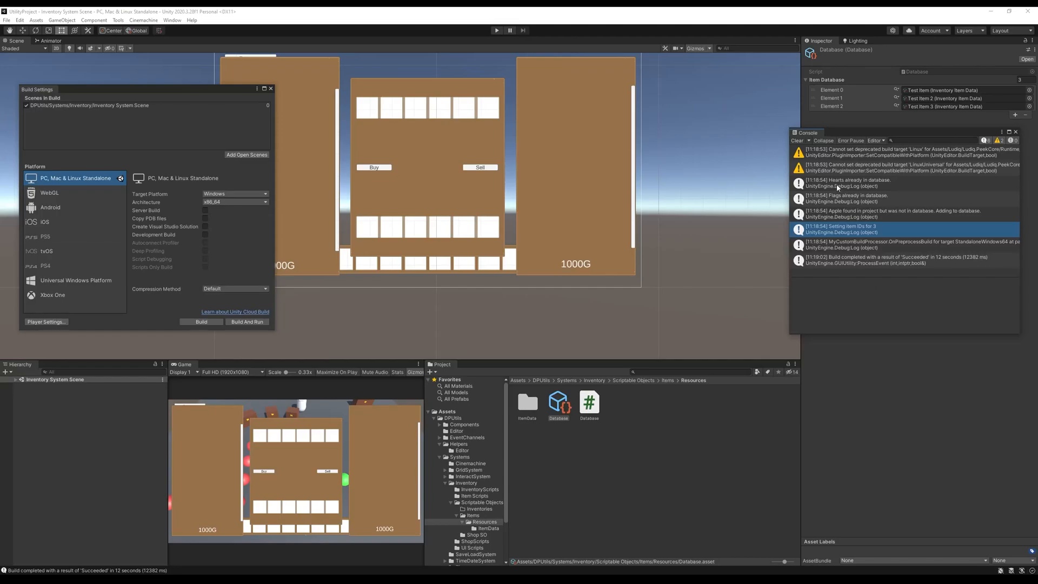
left_click(854, 198)
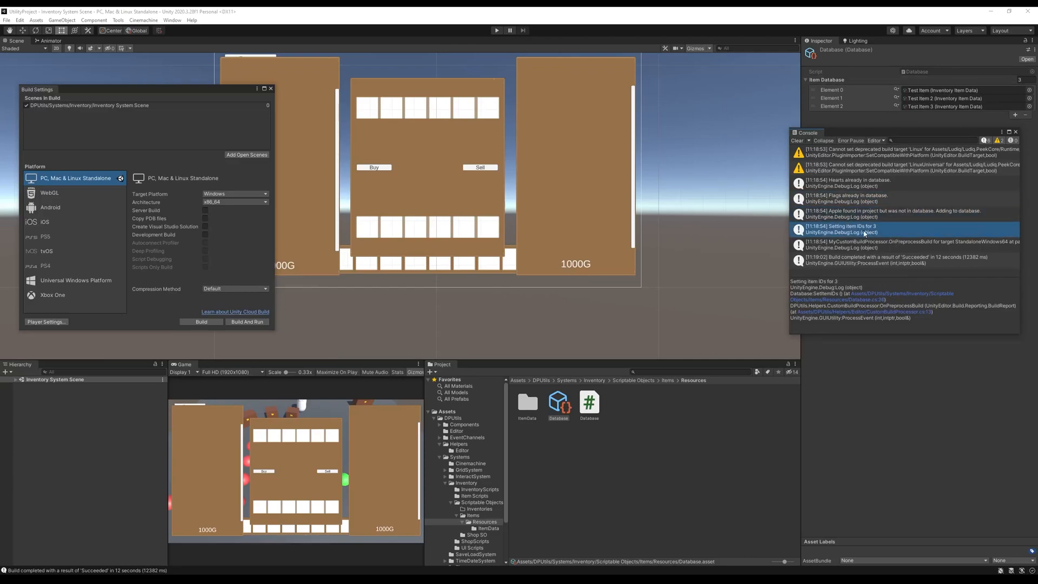
mouse_move(838, 254)
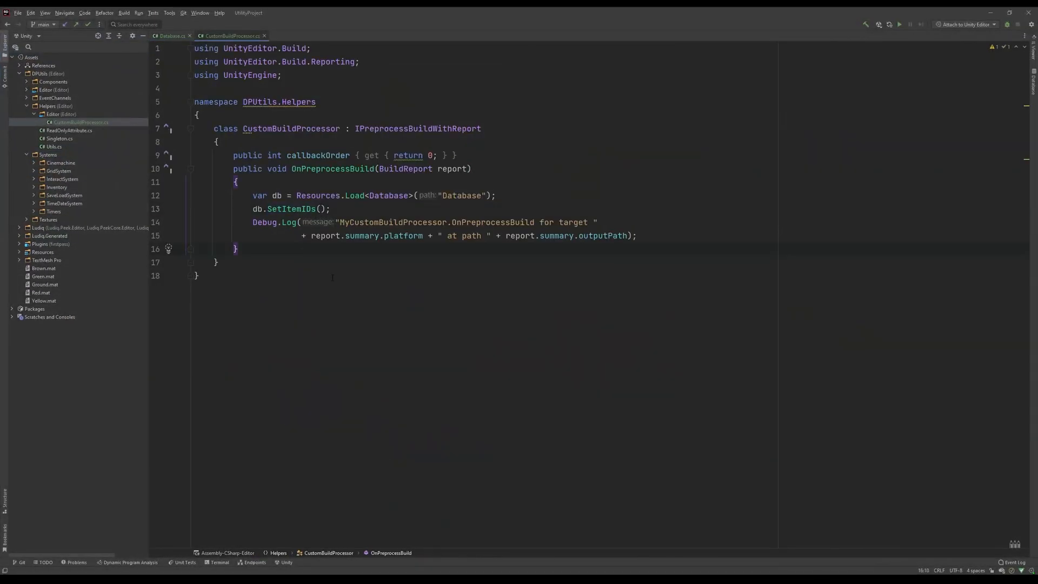
left_click(219, 262)
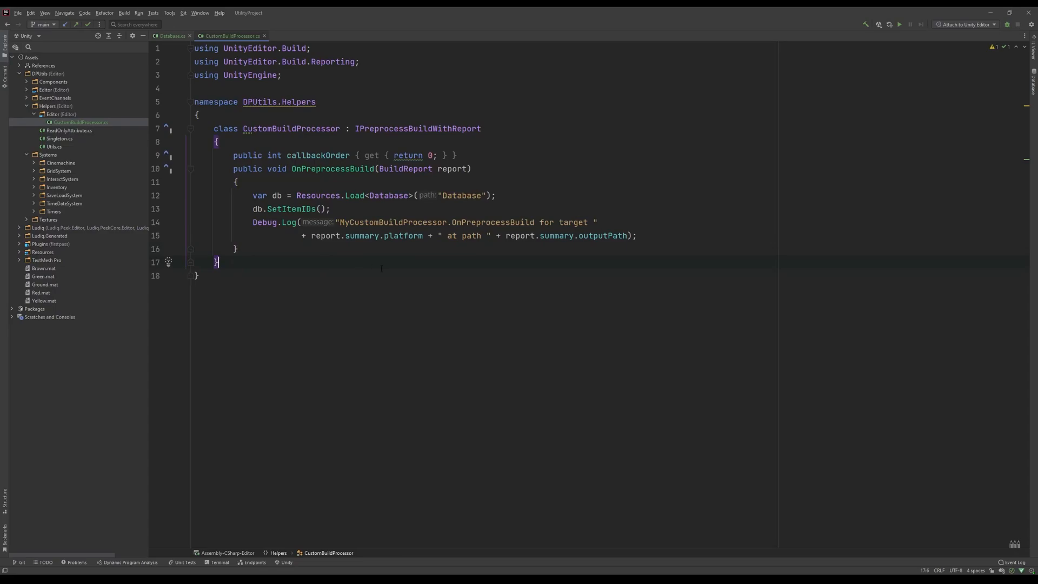